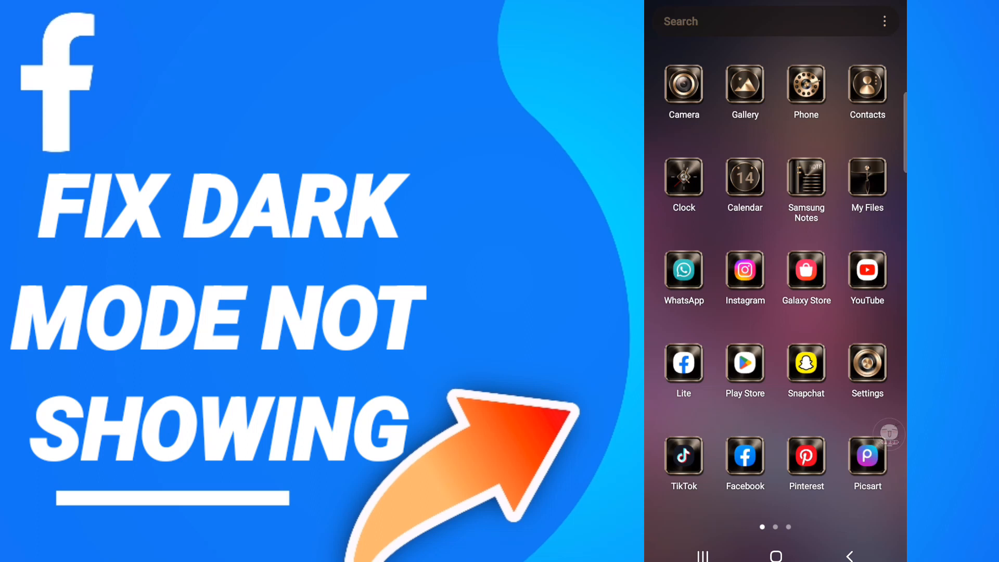
mouse_move(875, 421)
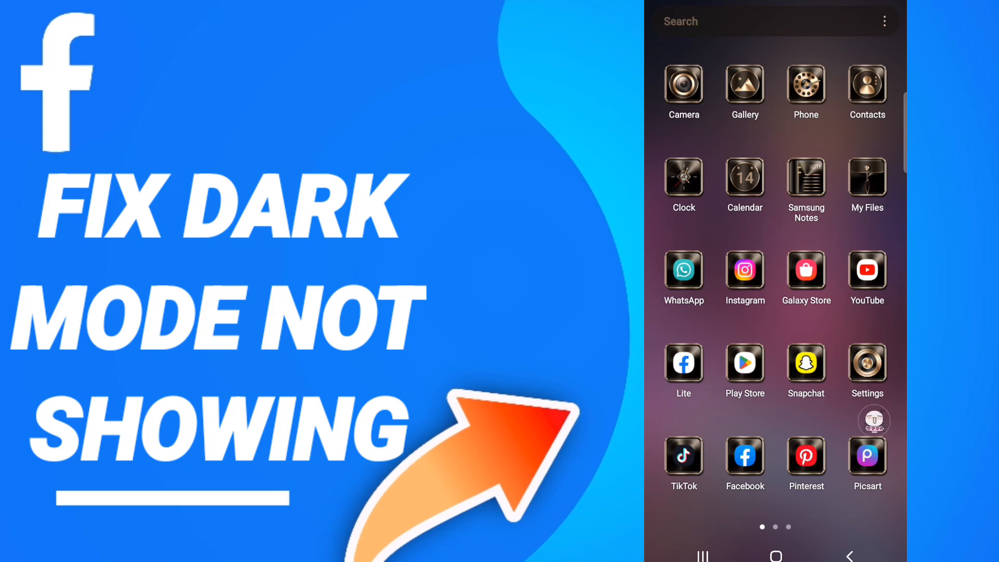
Step: Launch the Settings app from the Samsung home screen
left_click(866, 363)
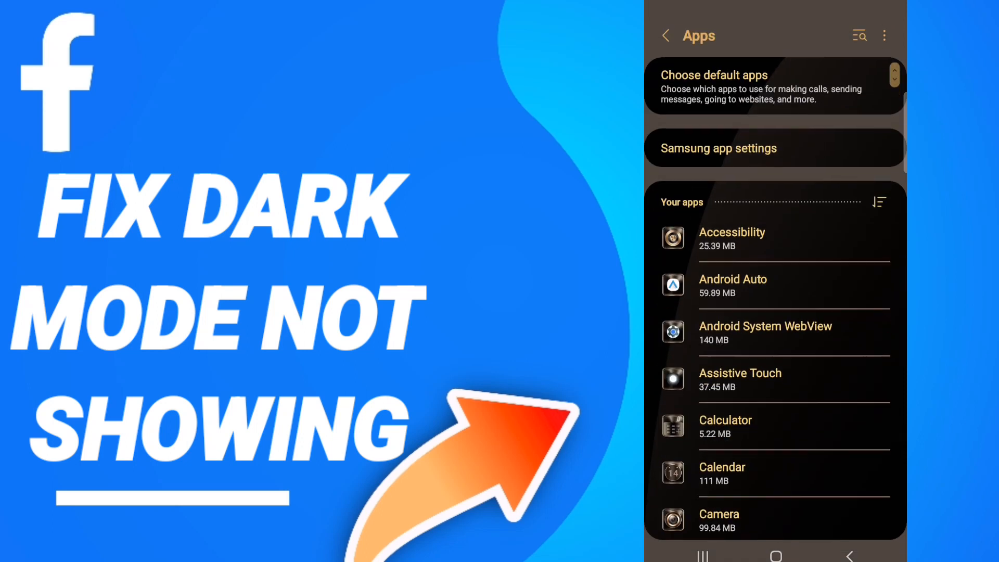
Step: Find Facebook in the Your apps list and open its App info page
scroll("down", 3)
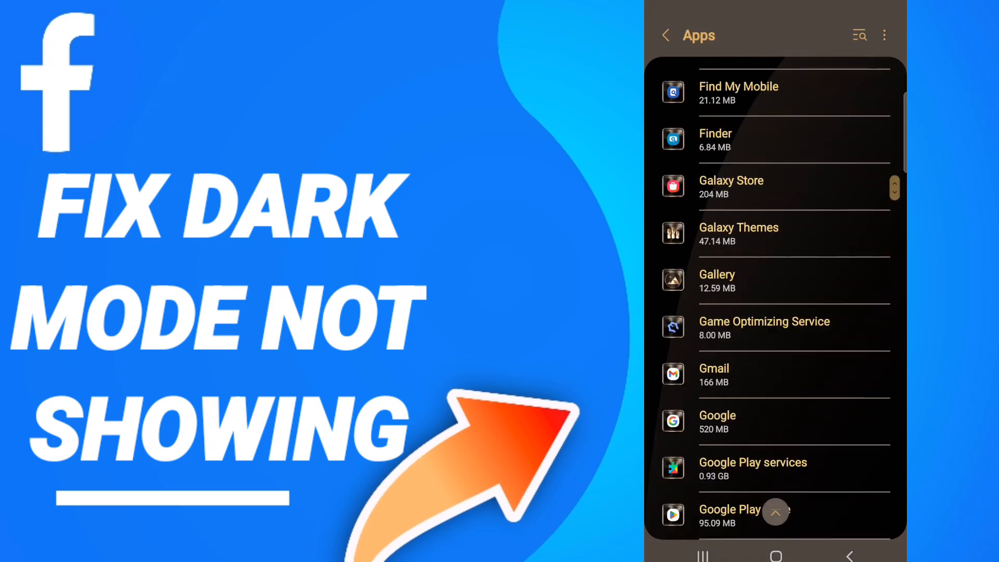
scroll("up", 3)
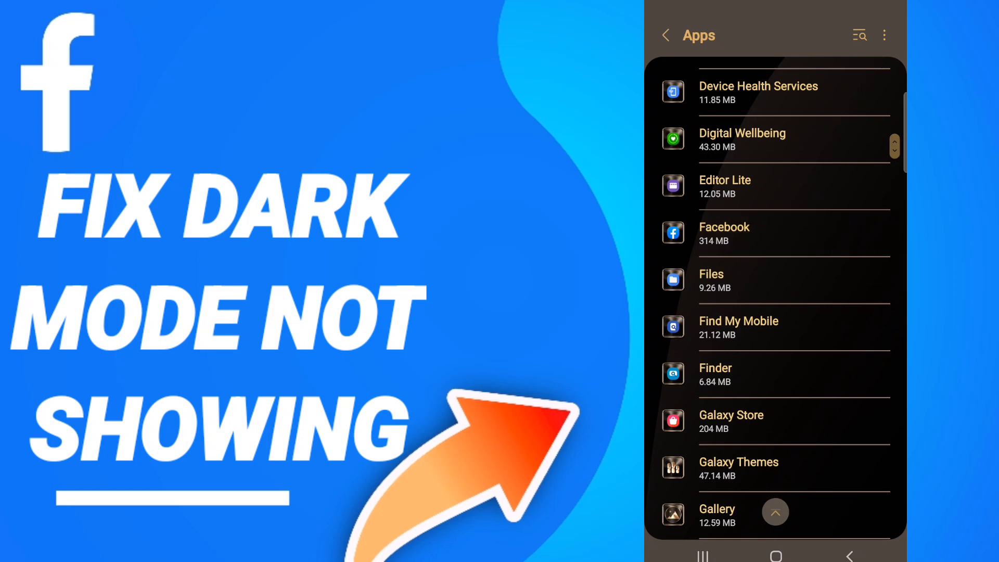
left_click(724, 233)
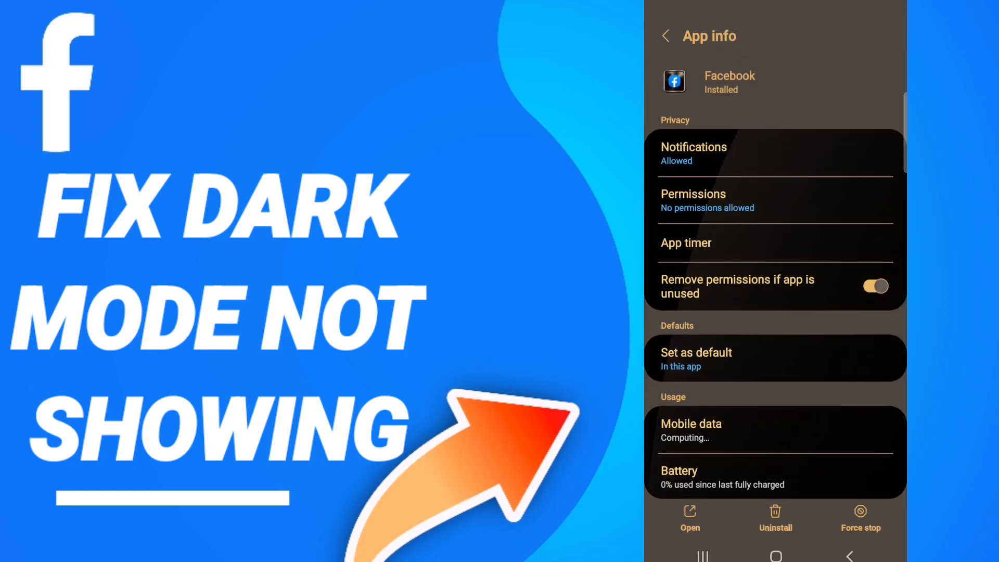
Step: Open Facebook's Storage page (319 MB total) and choose Clear data
scroll("down", 3)
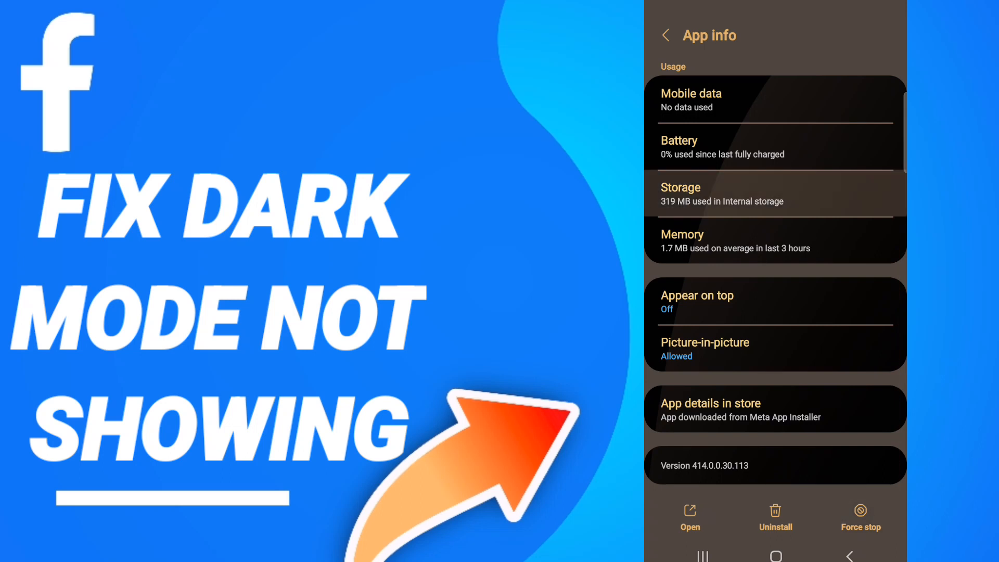
left_click(775, 193)
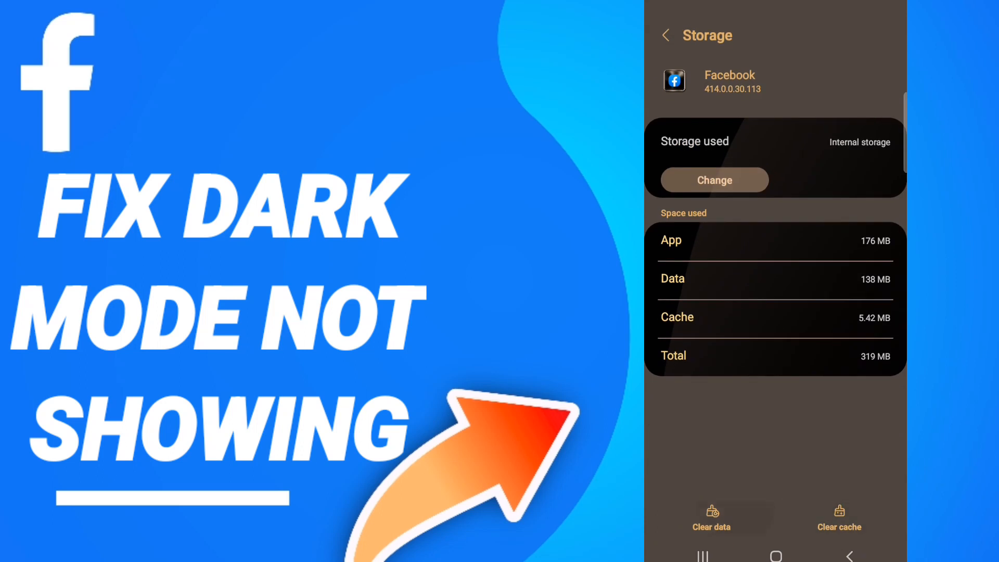
left_click(711, 517)
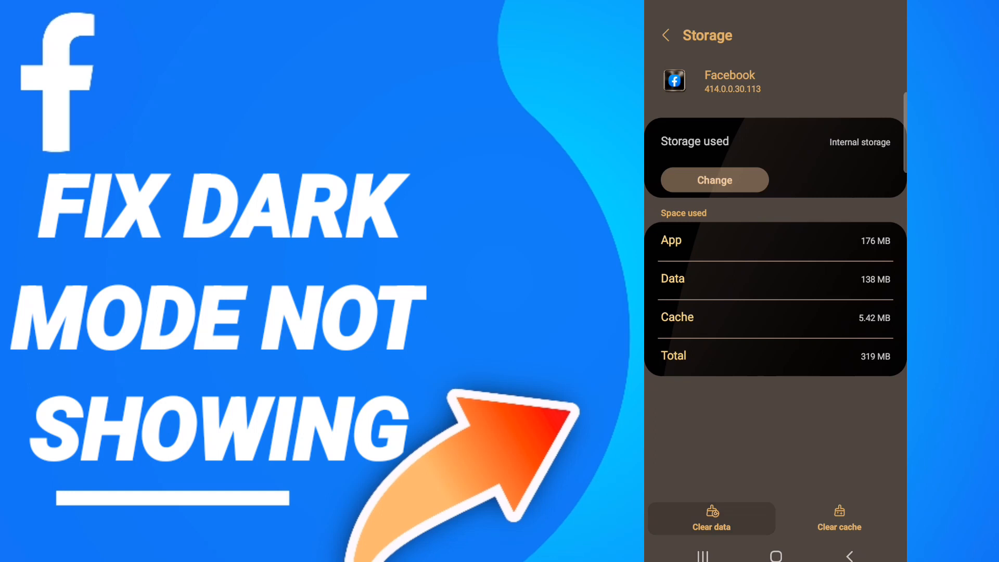